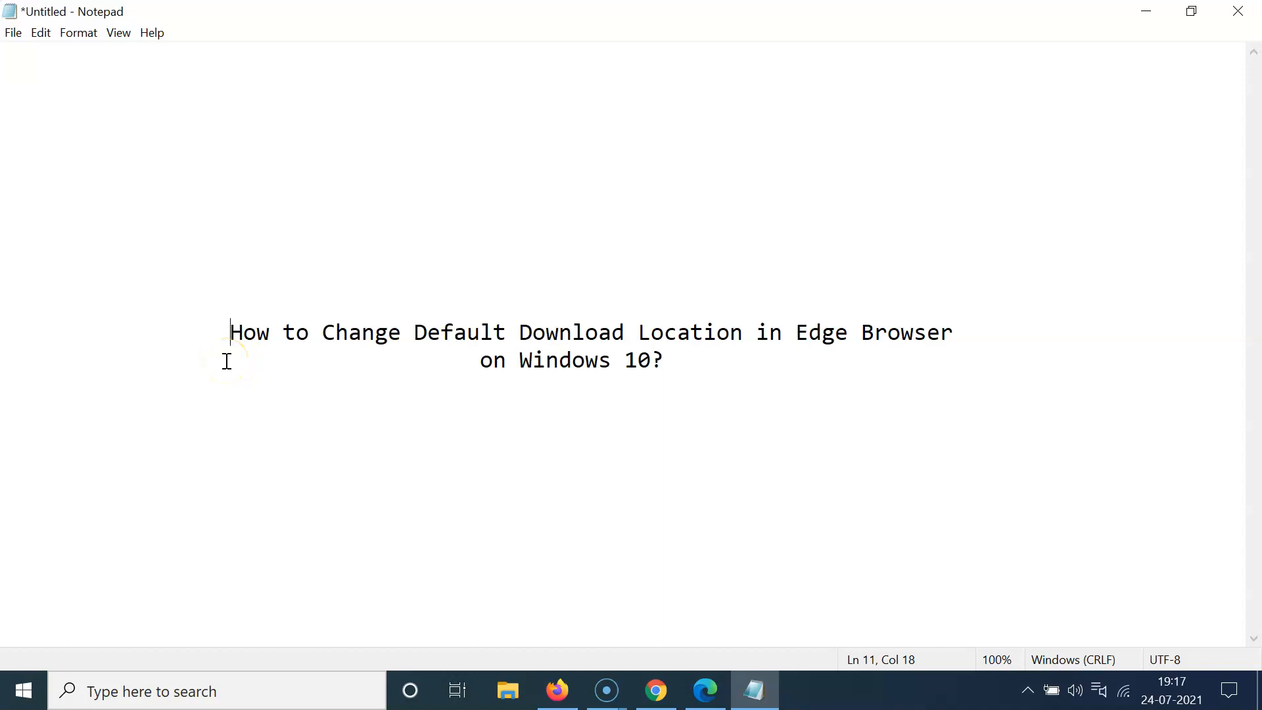
pyautogui.moveTo(394, 338)
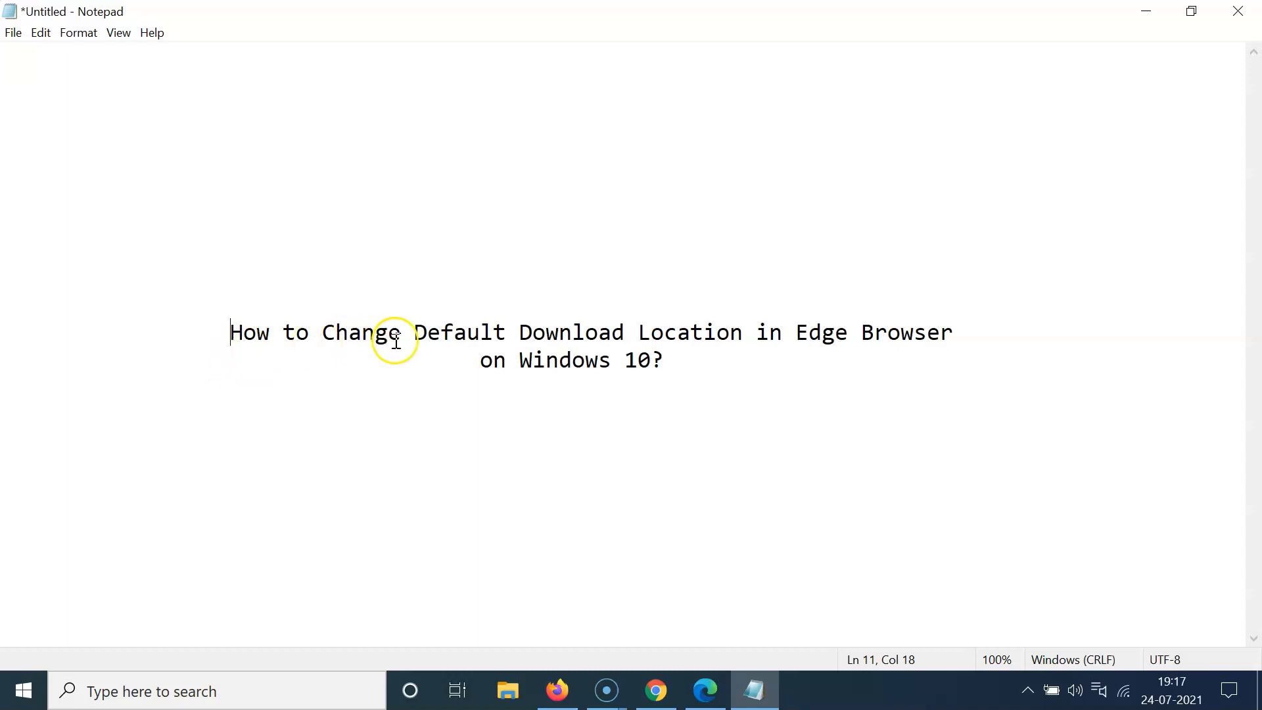
pyautogui.moveTo(768, 332)
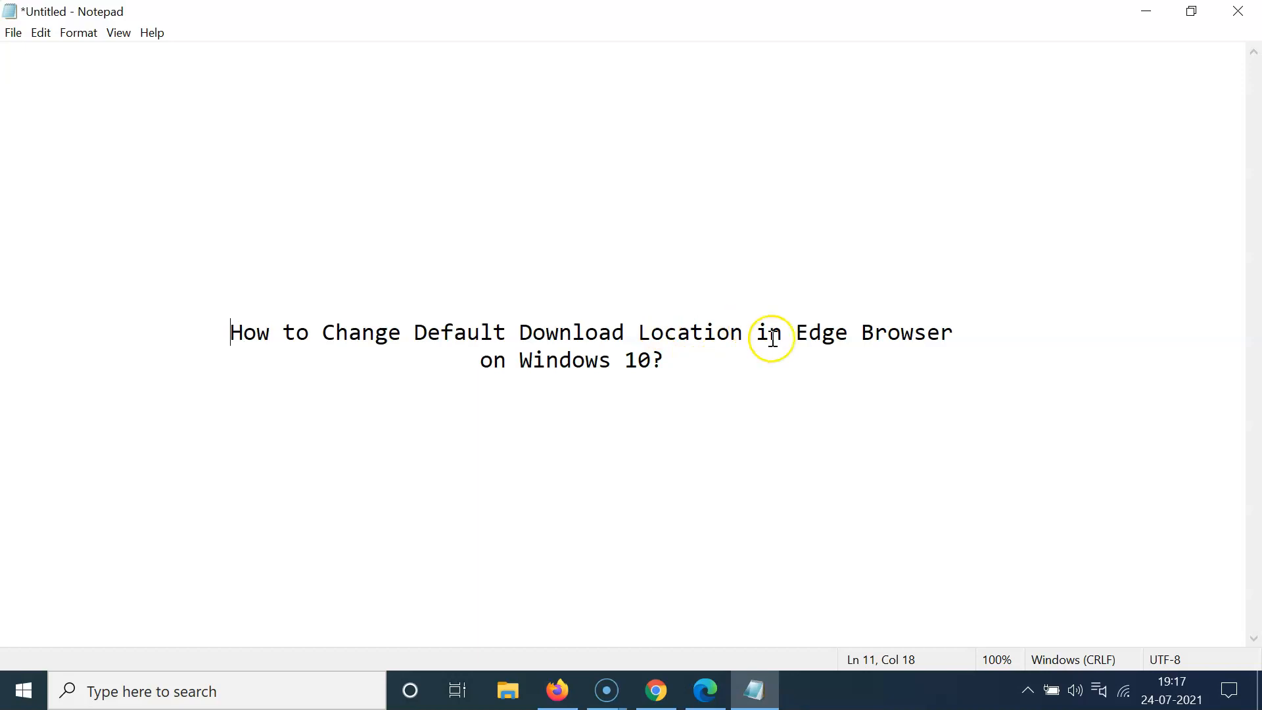
pyautogui.moveTo(654, 370)
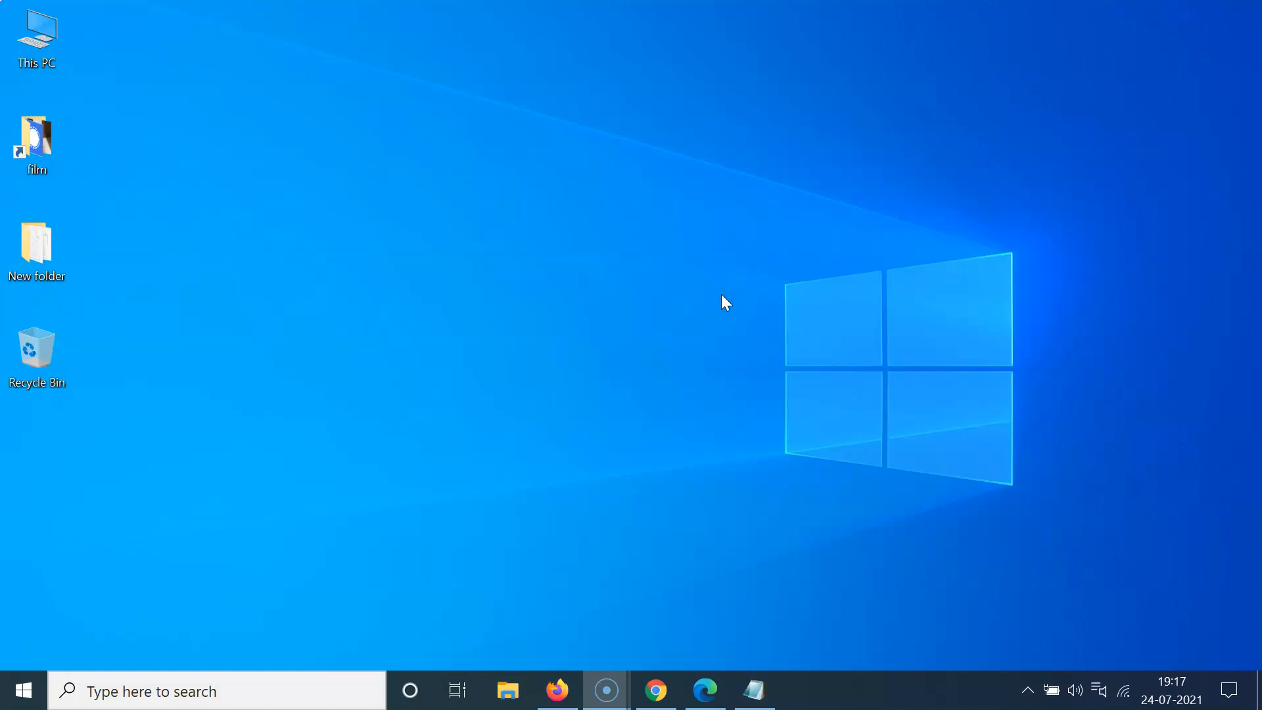
# - Launch Edge from the taskbar and reach its Settings profile page via the menu
pyautogui.click(704, 691)
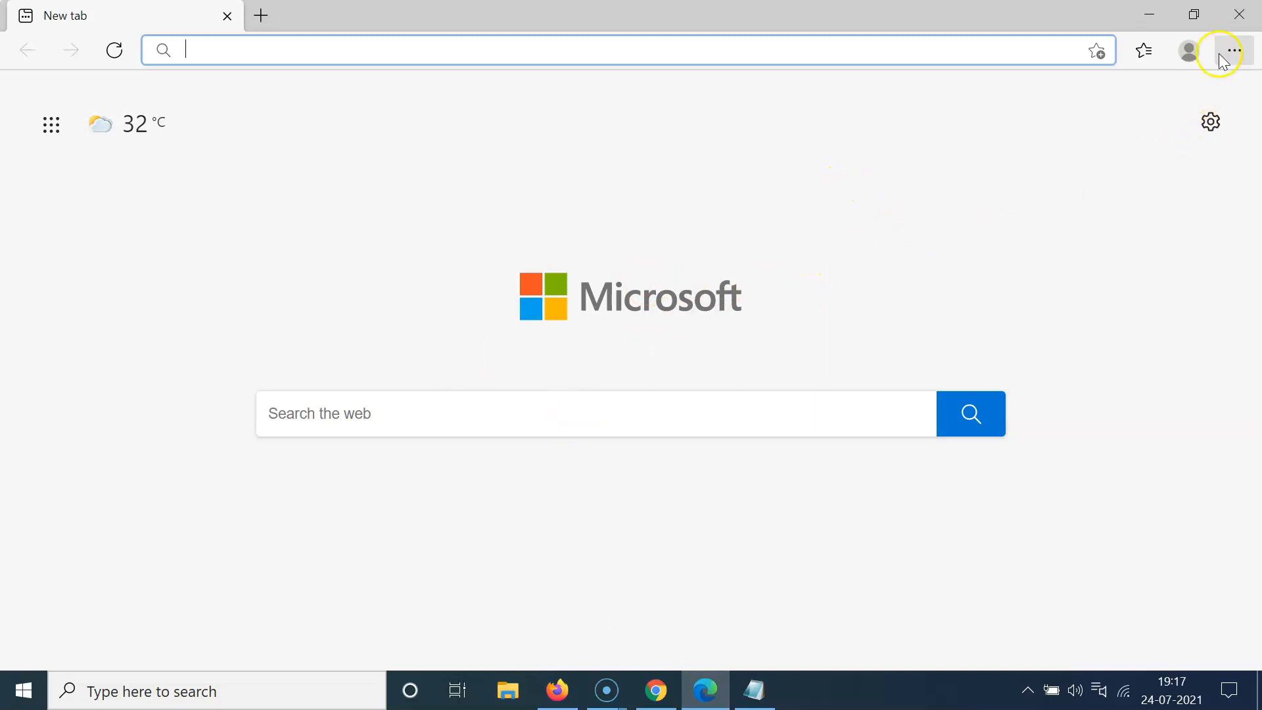
pyautogui.moveTo(1233, 51)
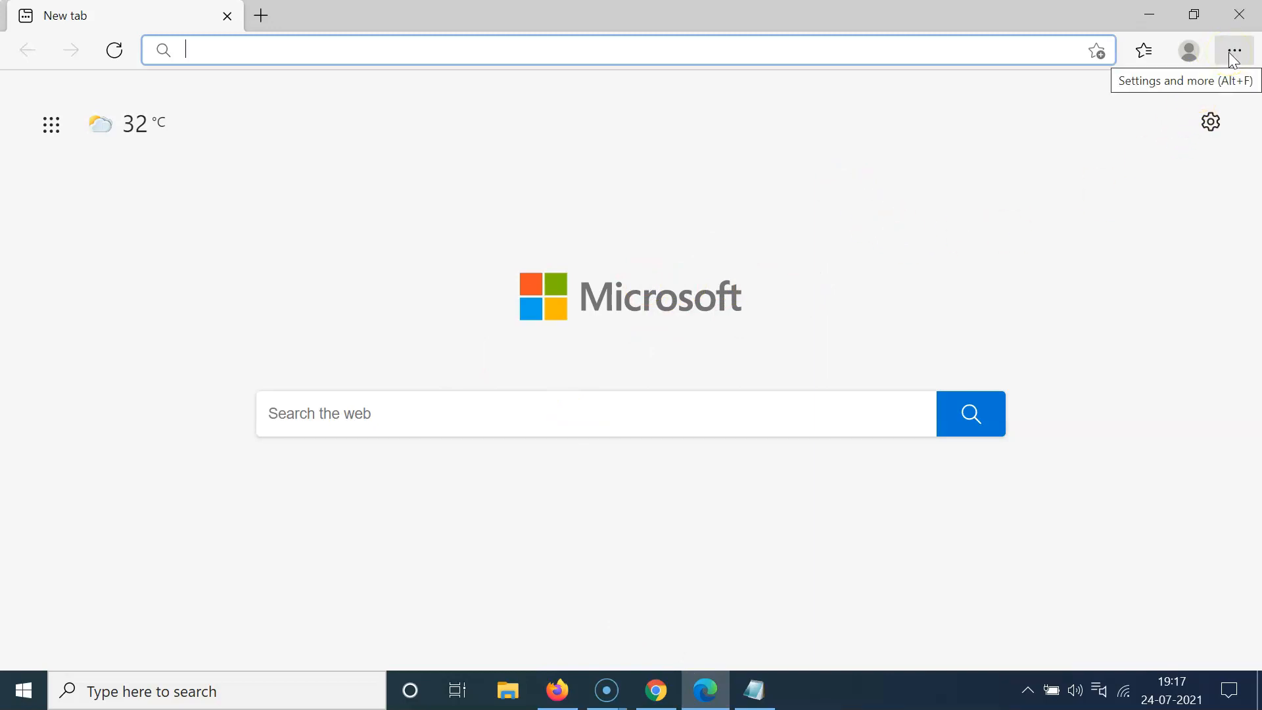
pyautogui.click(1236, 50)
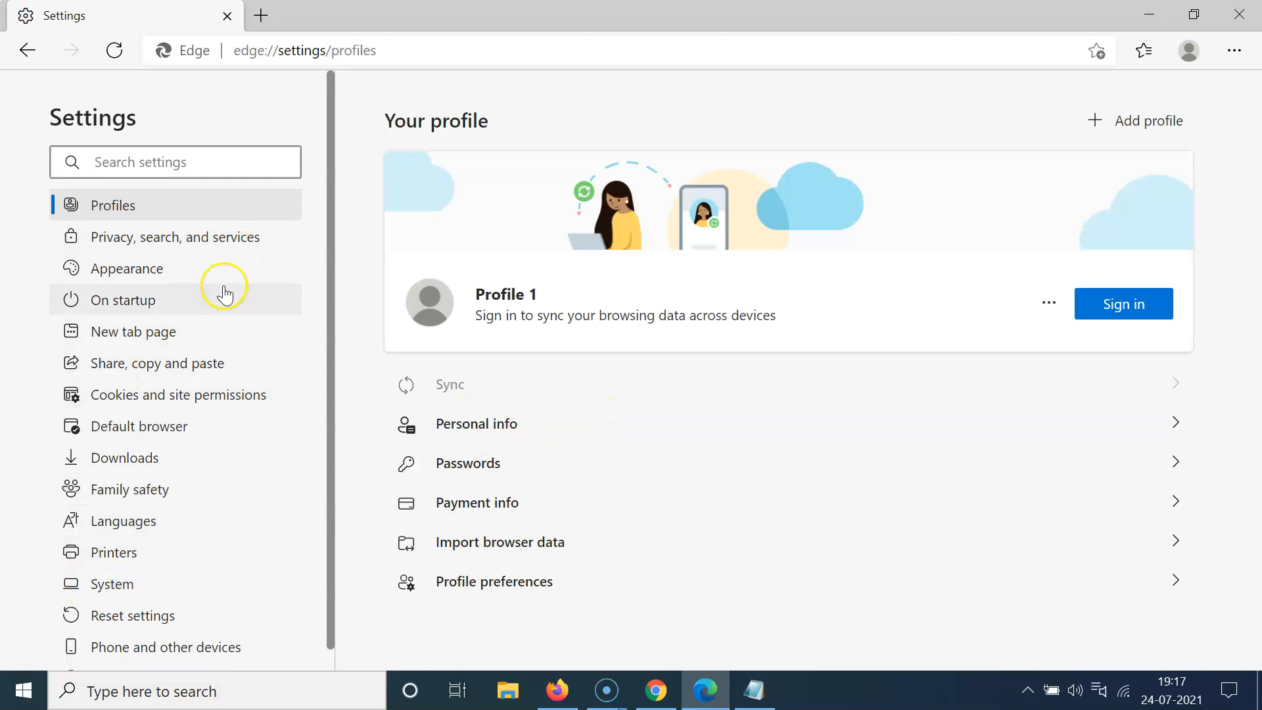
pyautogui.moveTo(125, 457)
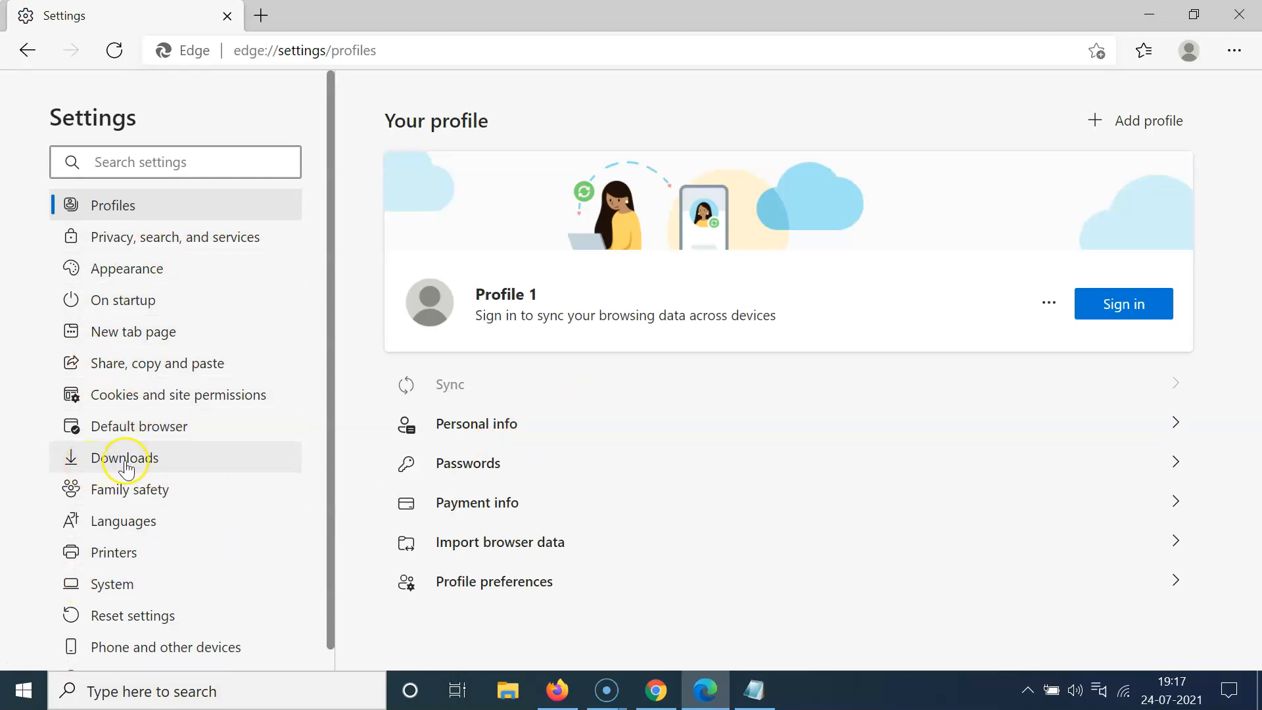
# - Show the Downloads settings, where the location reads C:\Users\HP\Downloads
pyautogui.click(125, 457)
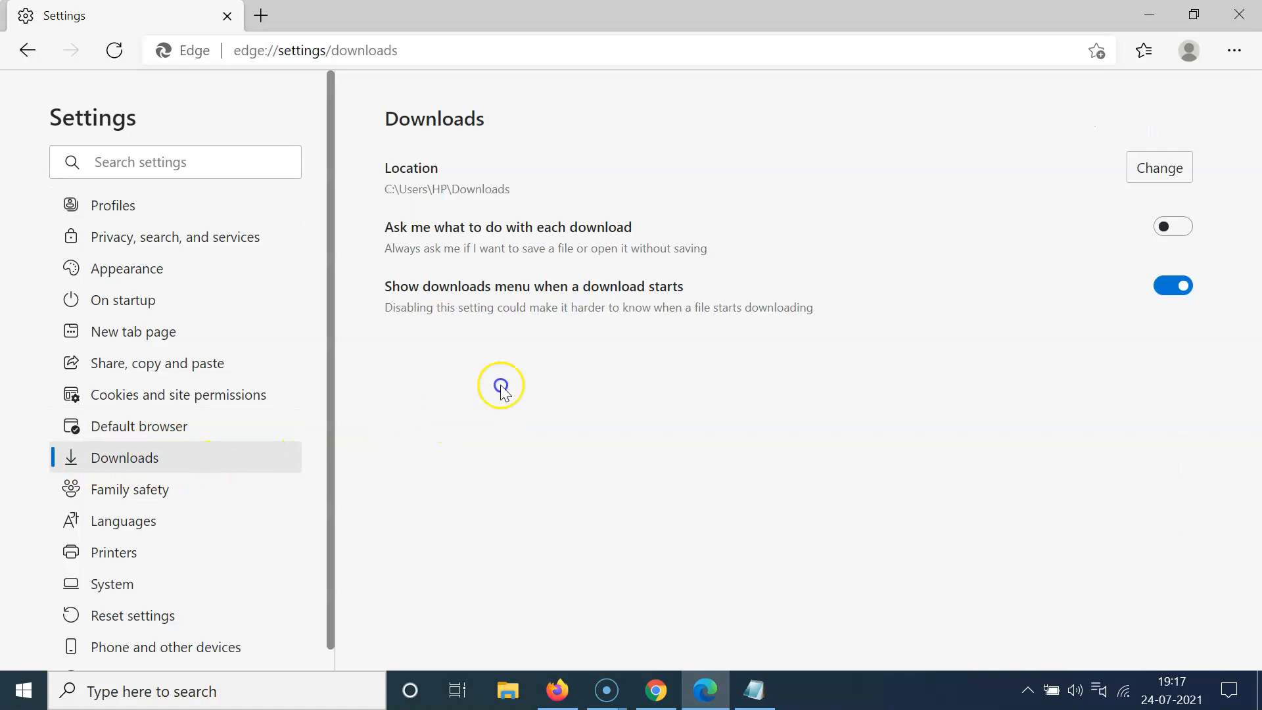
pyautogui.moveTo(507, 125)
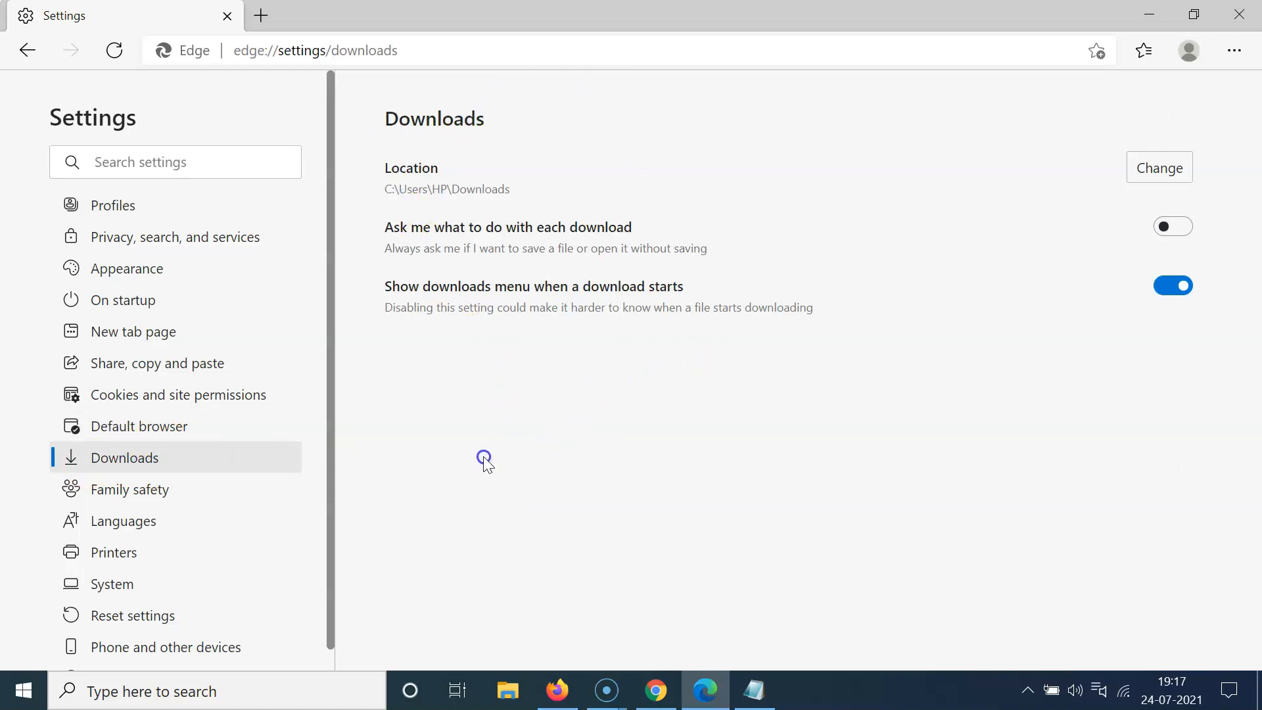
pyautogui.moveTo(470, 181)
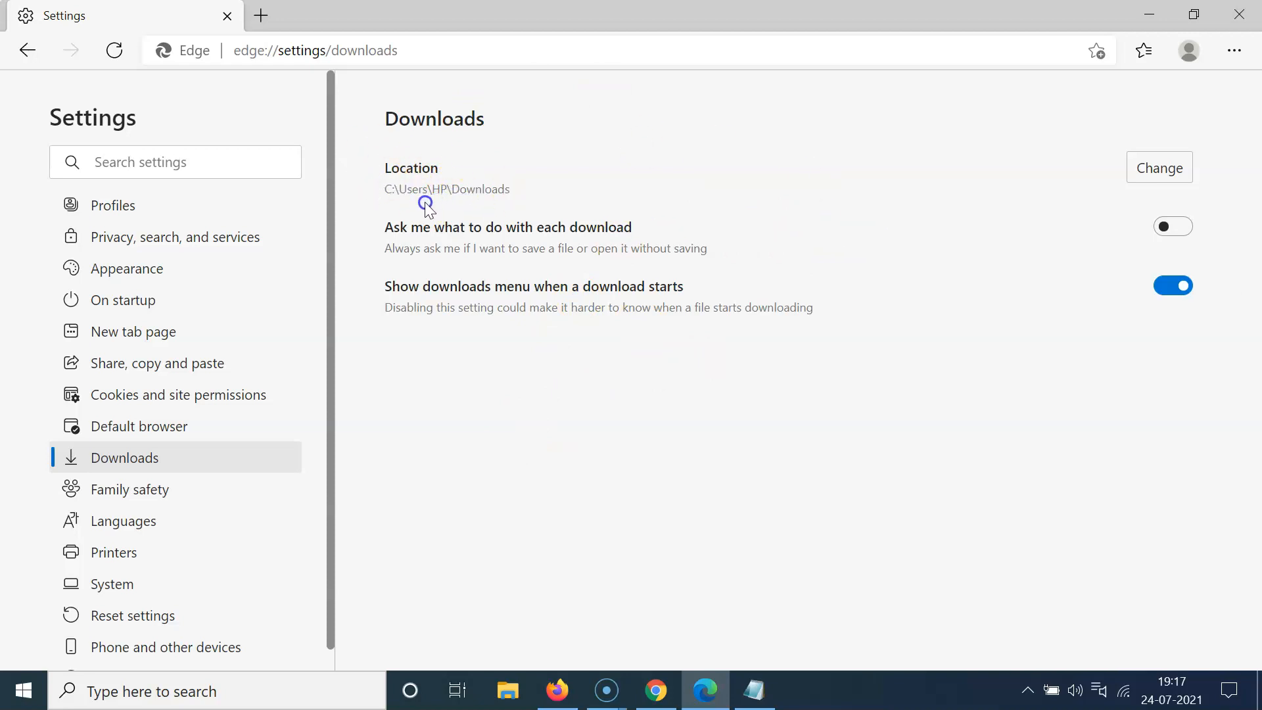
pyautogui.moveTo(509, 181)
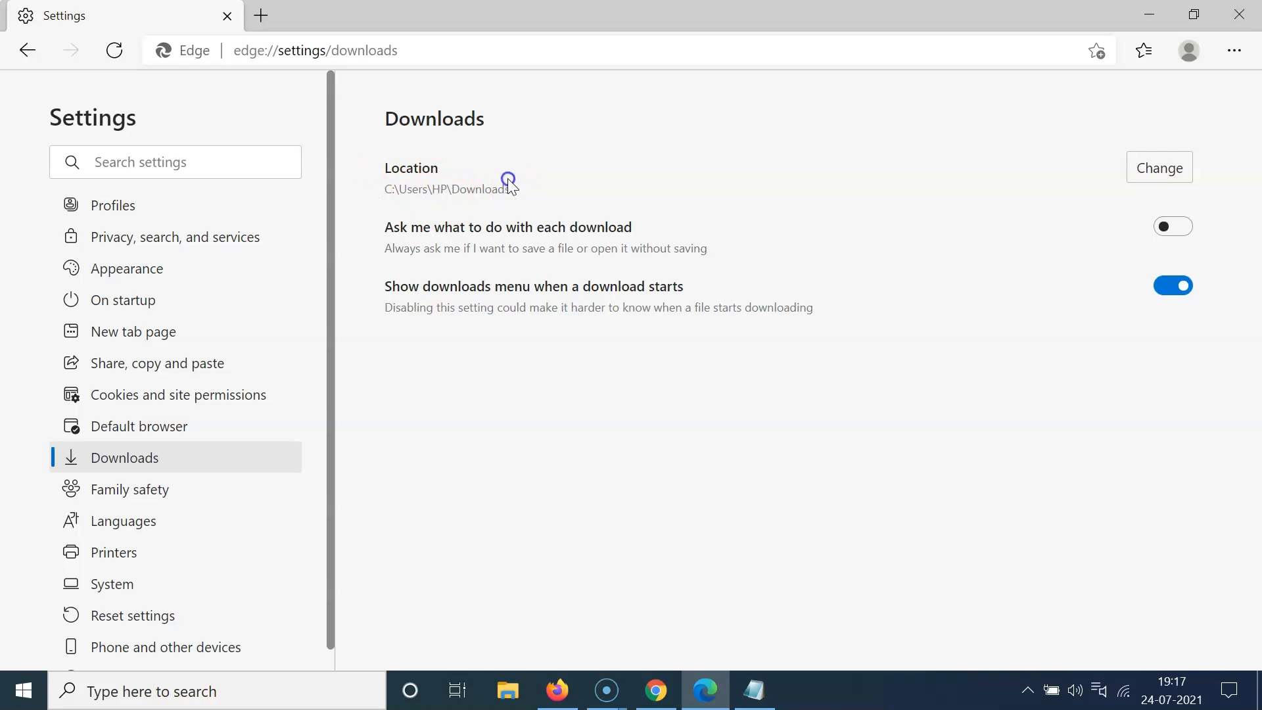
pyautogui.moveTo(431, 201)
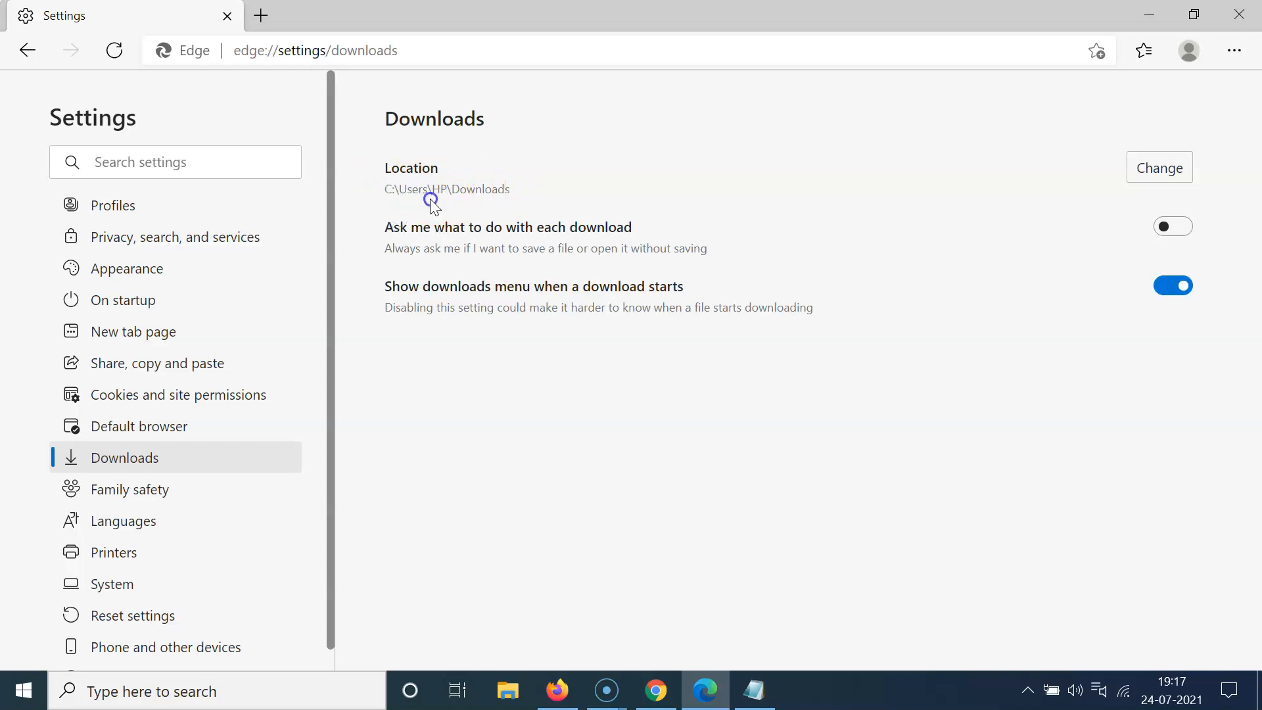
pyautogui.doubleClick(481, 189)
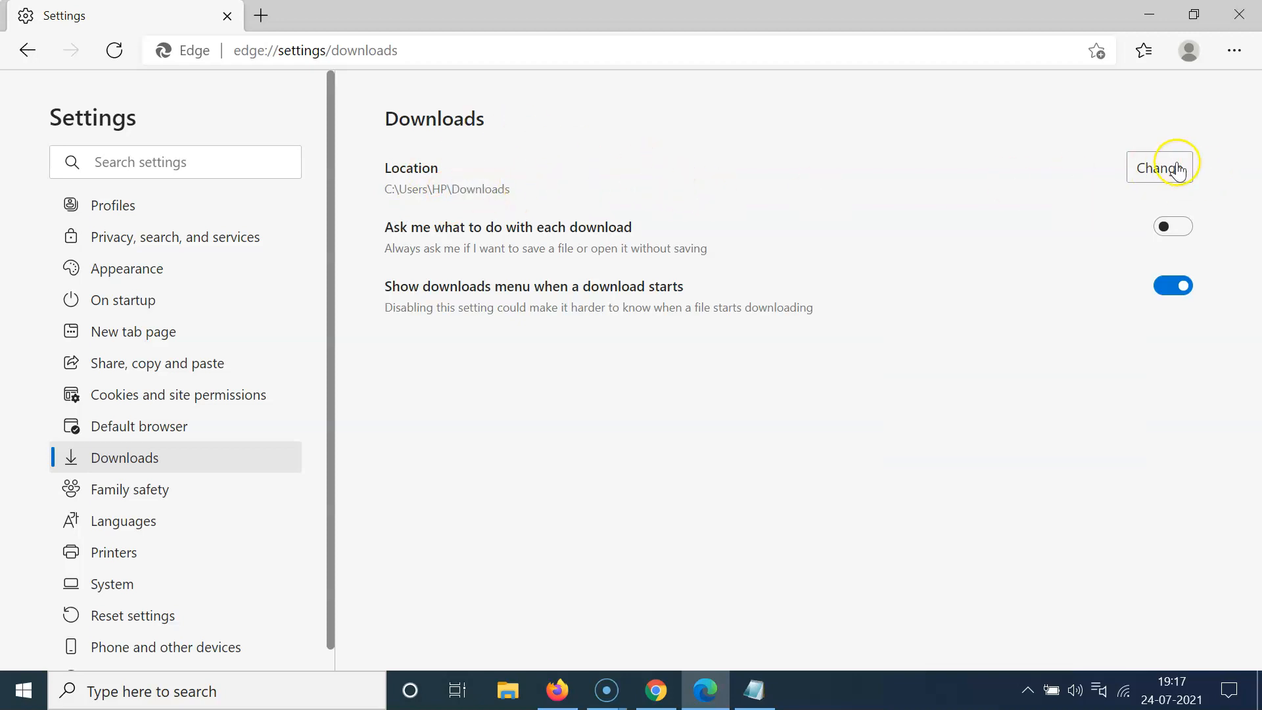
pyautogui.moveTo(736, 181)
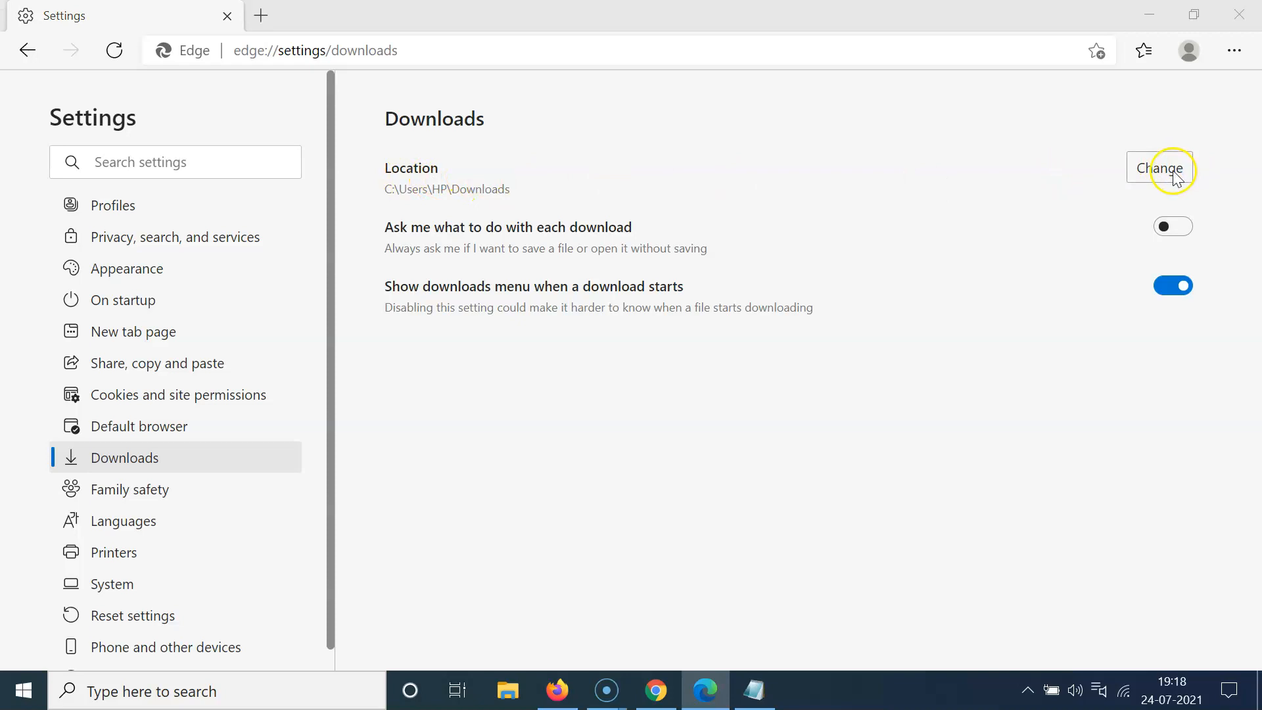
# - Change the download location to C:\Users\HP\Desktop by selecting the Desktop folder
pyautogui.click(1159, 167)
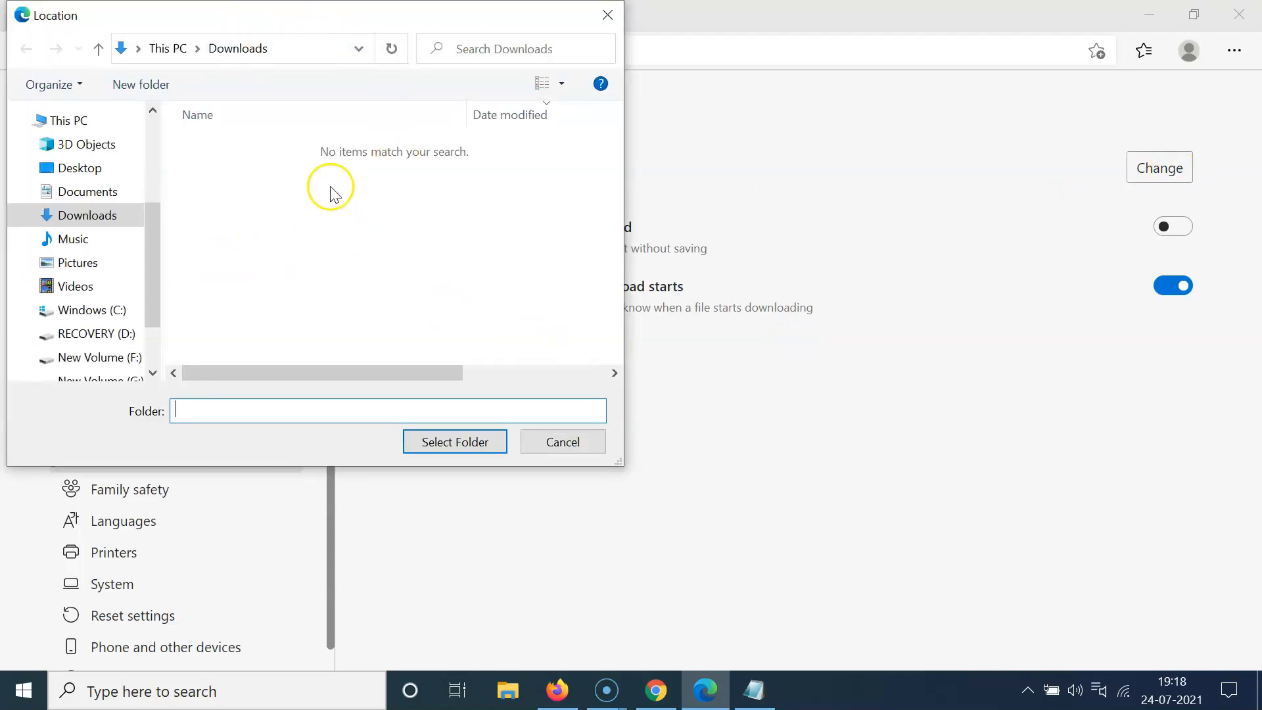
pyautogui.moveTo(230, 254)
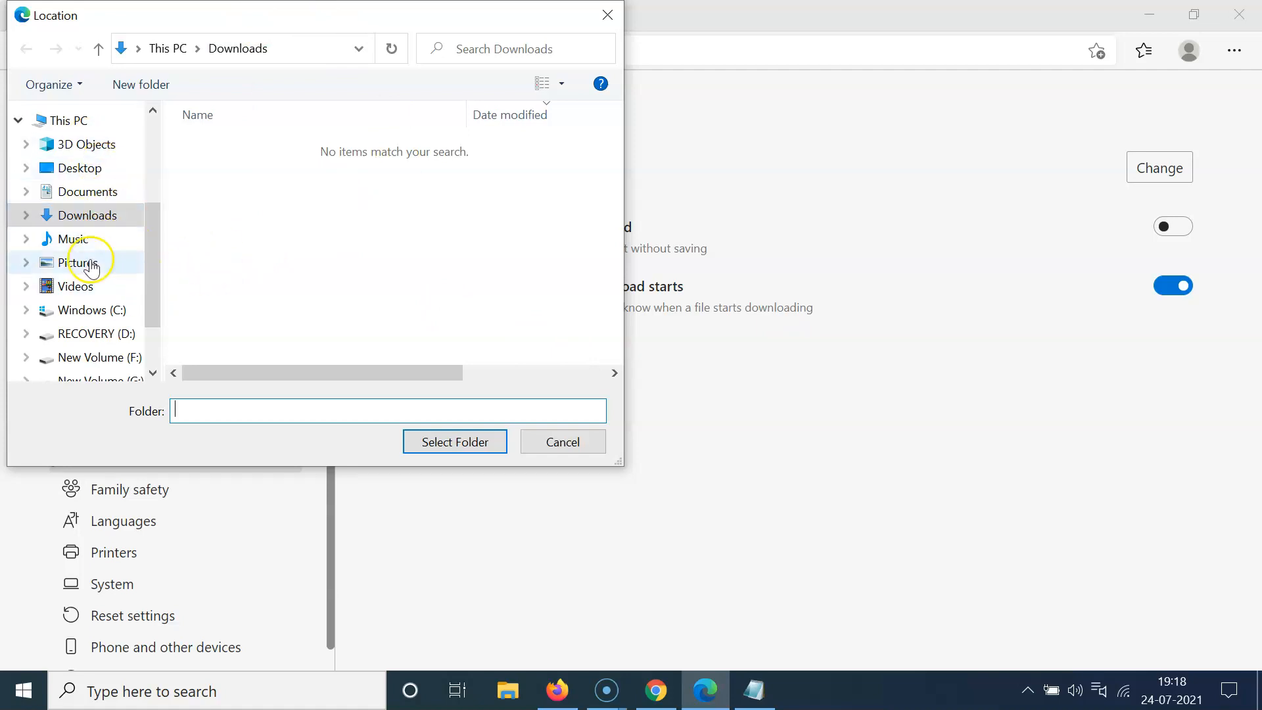
pyautogui.moveTo(63, 167)
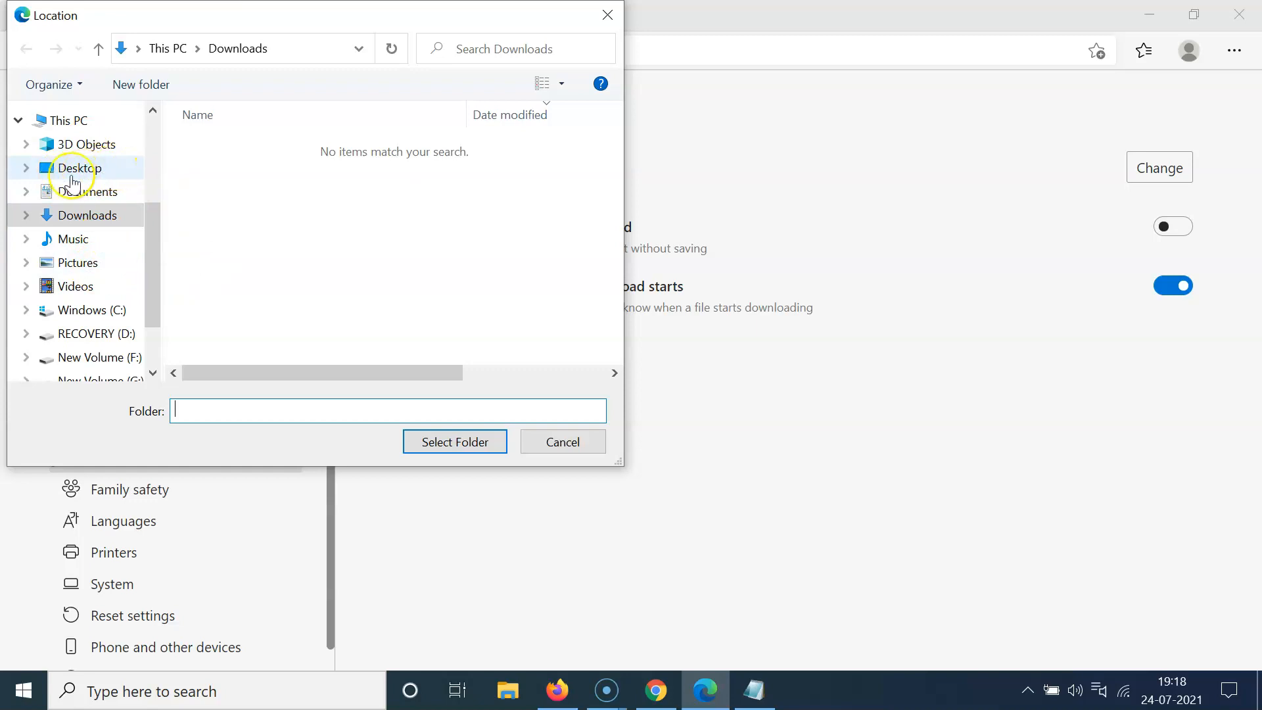
pyautogui.moveTo(121, 179)
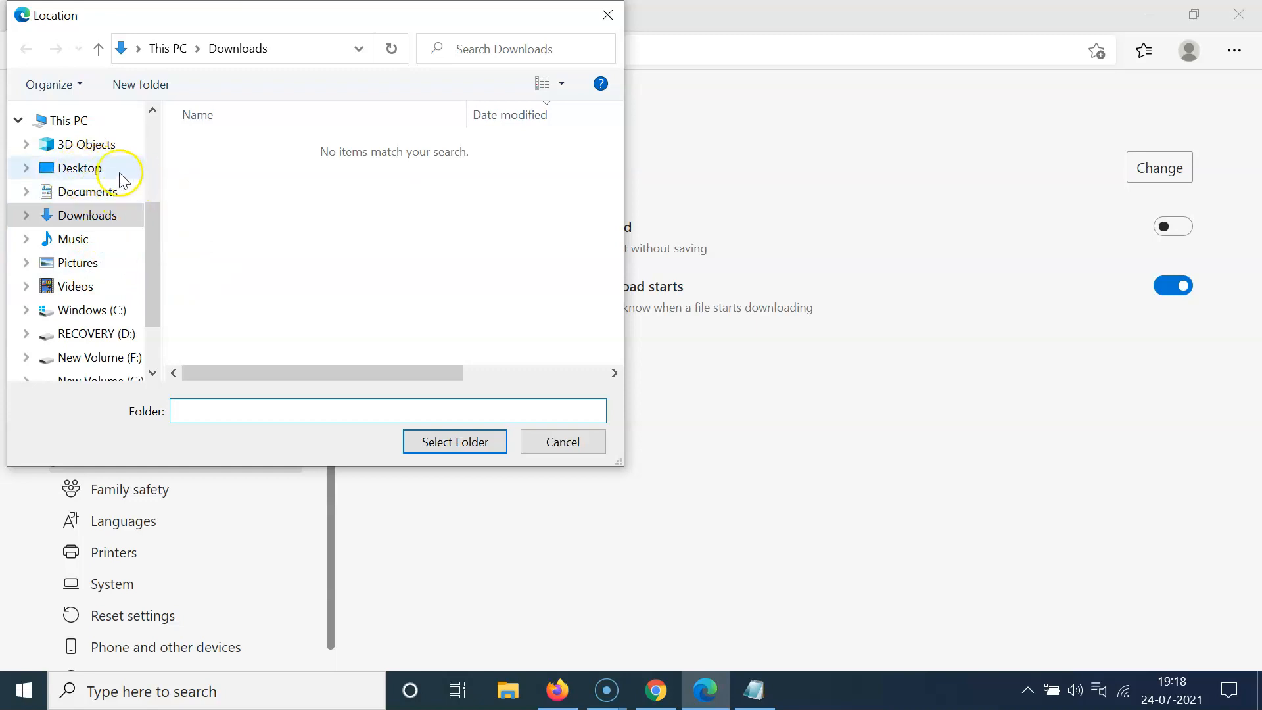
pyautogui.click(79, 168)
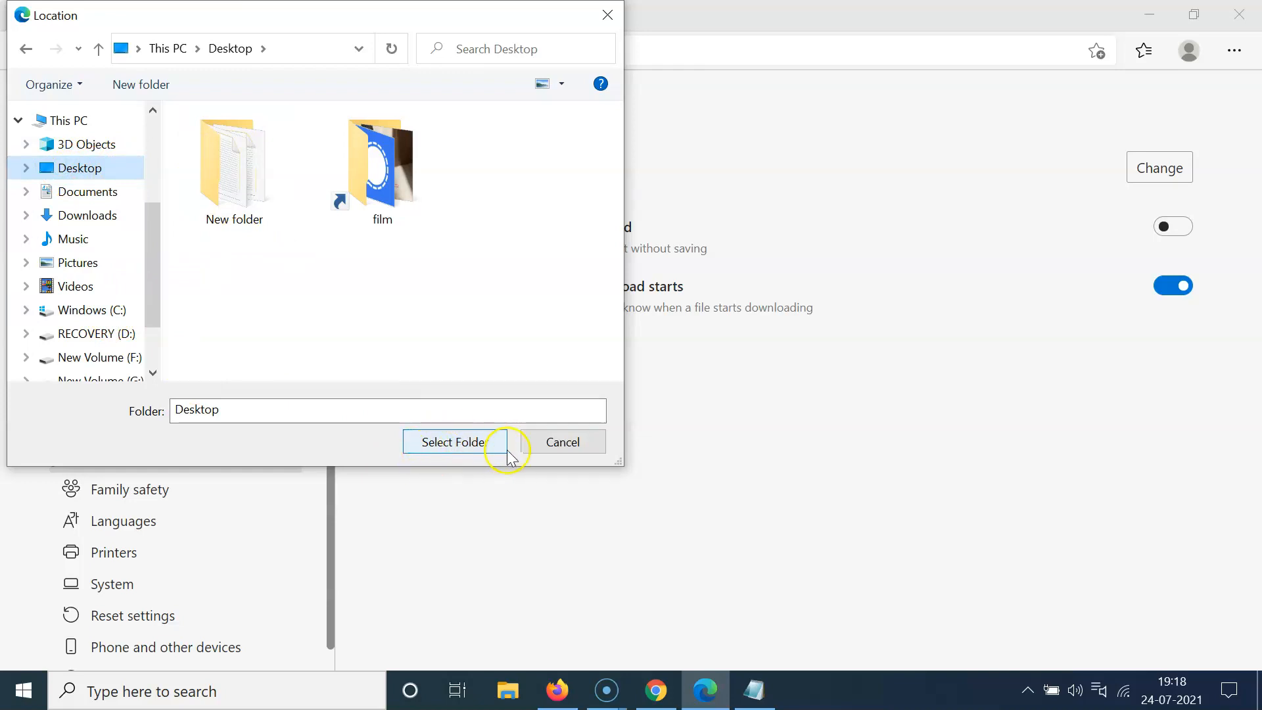
pyautogui.click(452, 441)
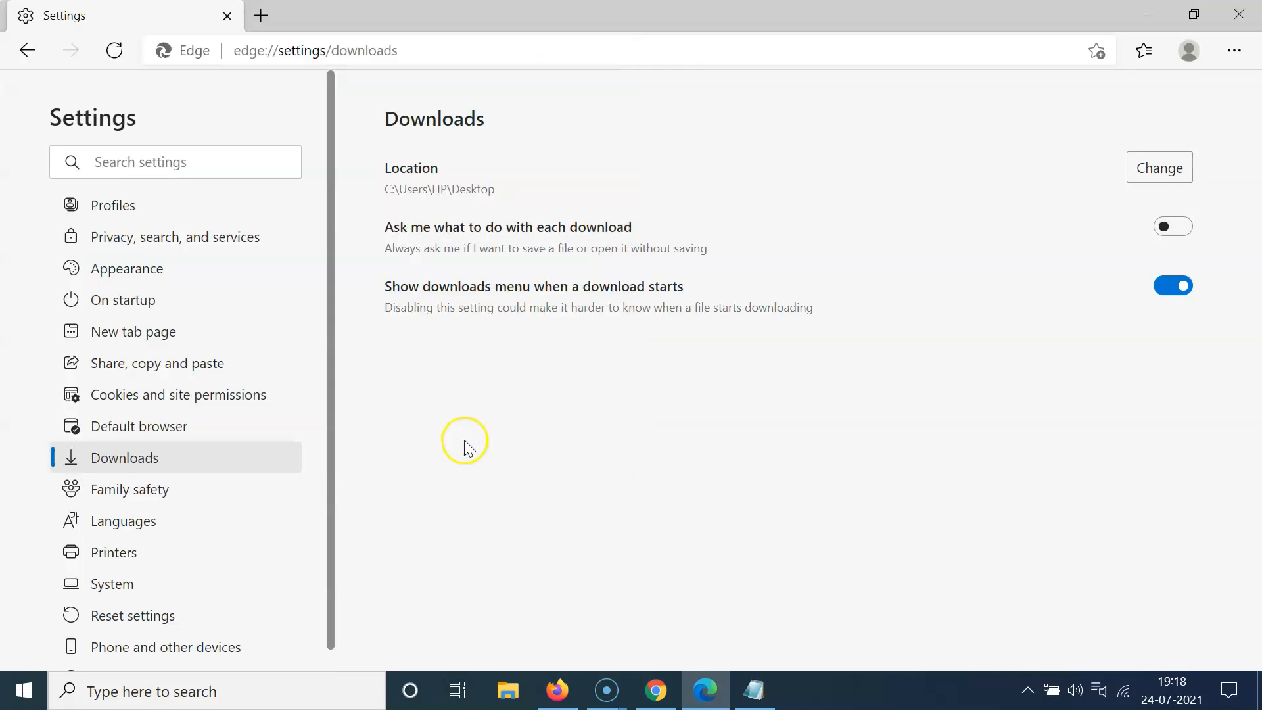
pyautogui.moveTo(465, 197)
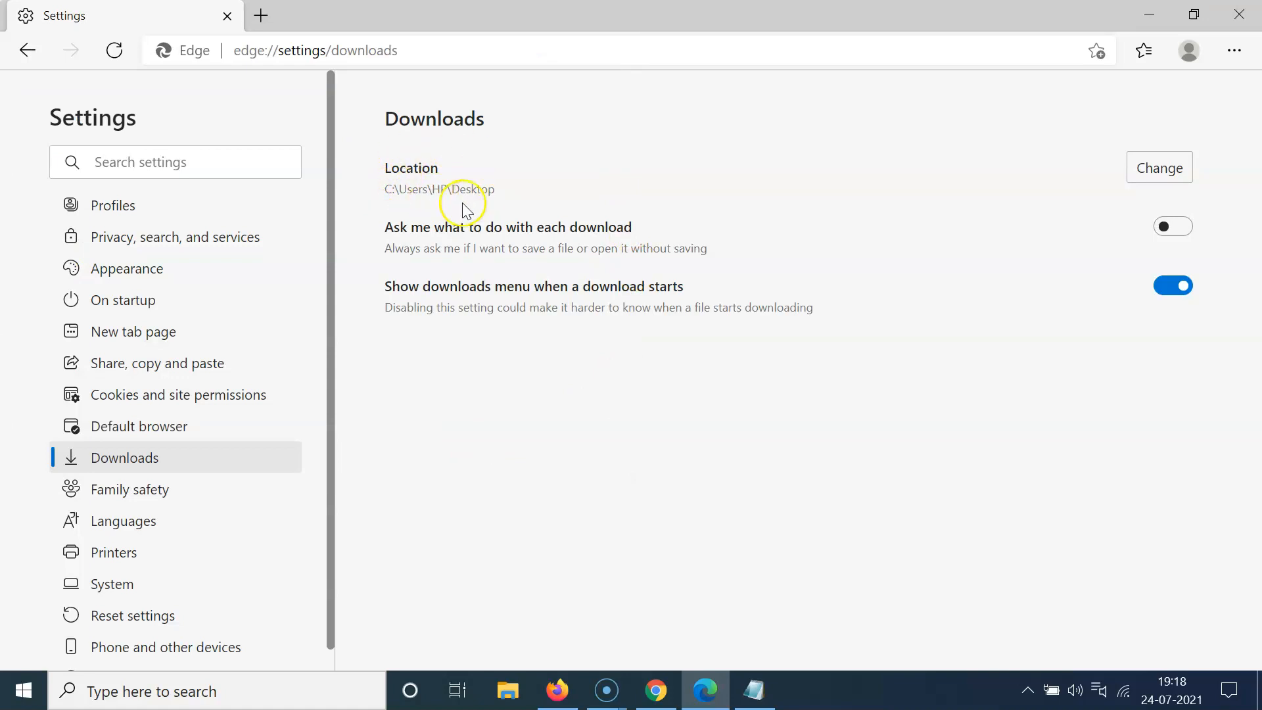
pyautogui.moveTo(585, 363)
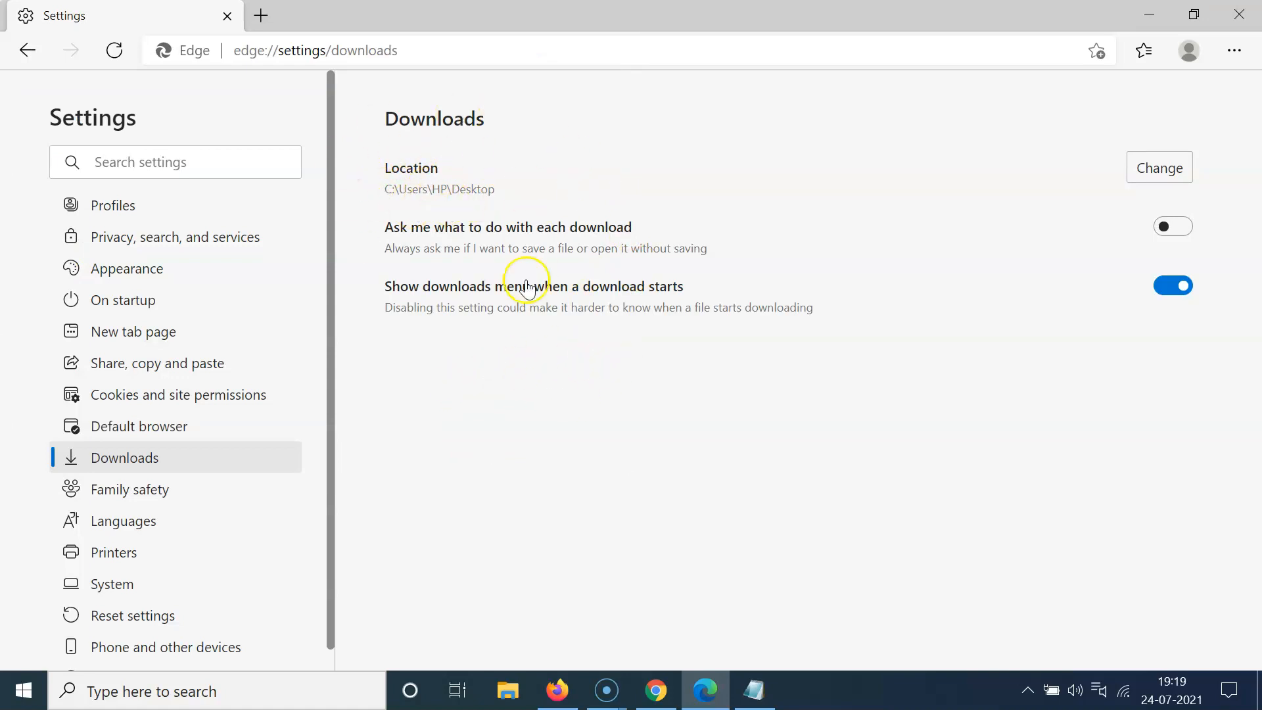
pyautogui.moveTo(314, 11)
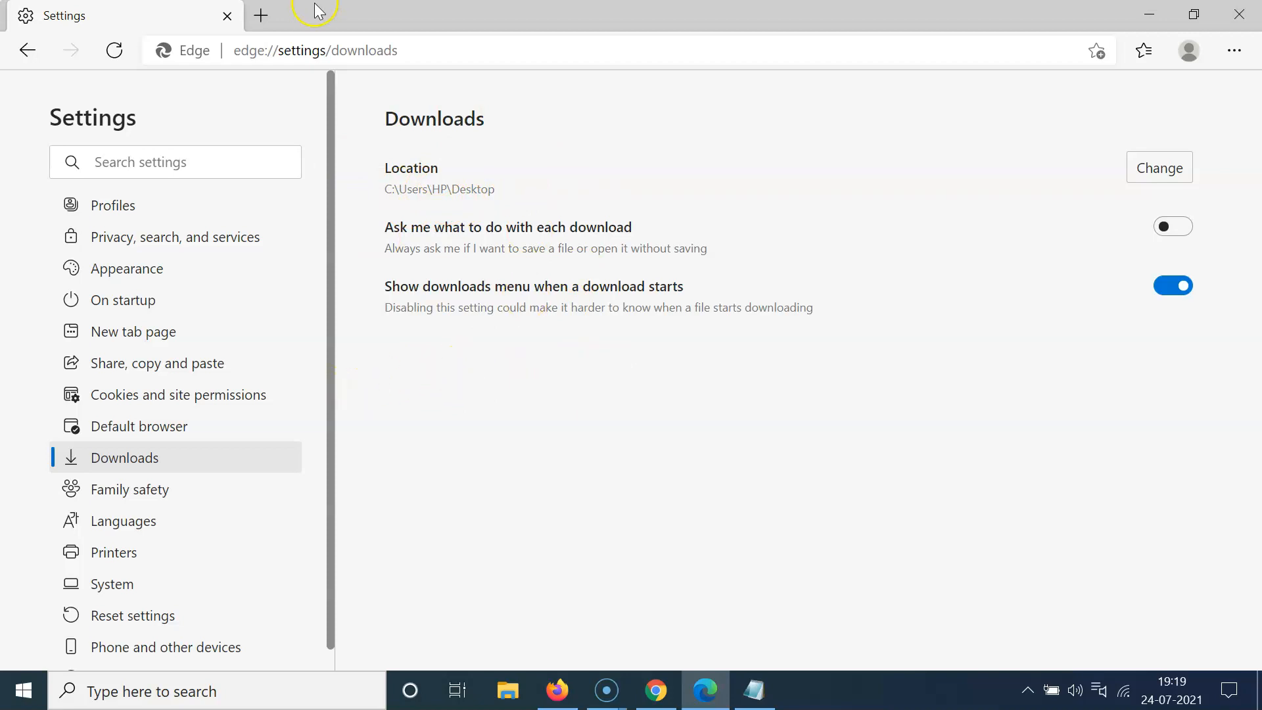
# - Leave only a new tab after closing Settings, then return to the Notepad title note
pyautogui.click(260, 15)
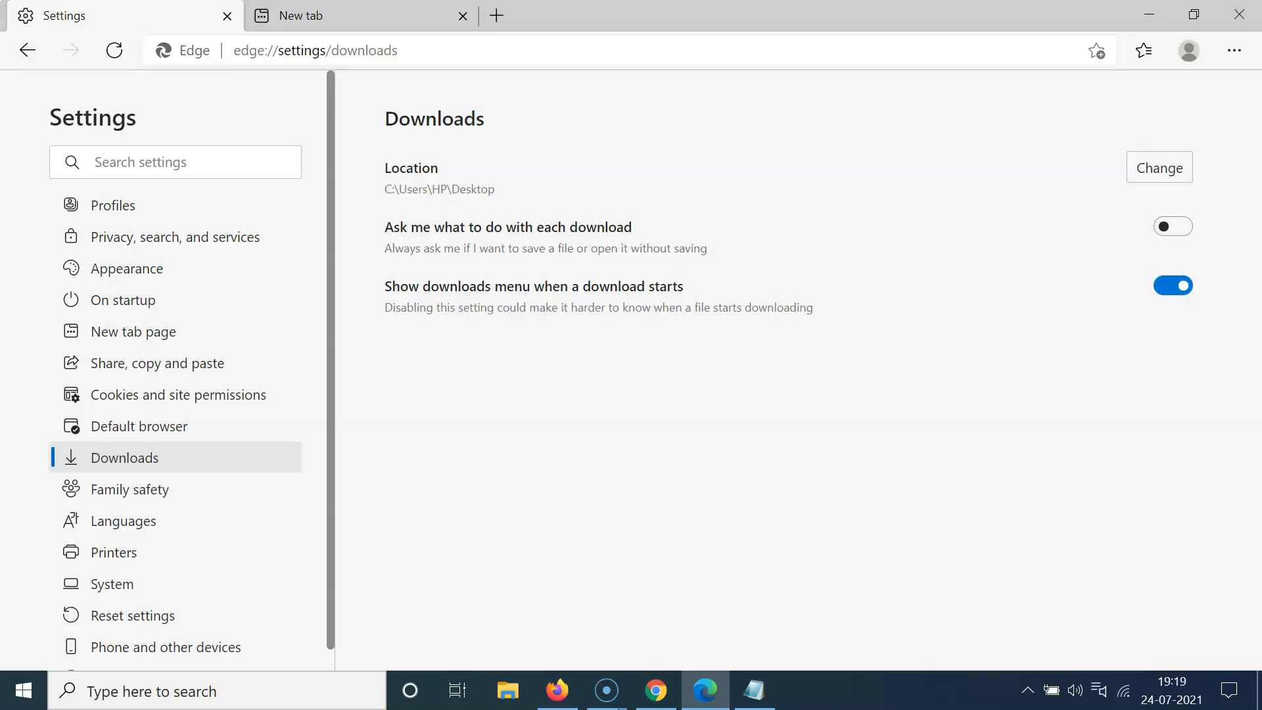
pyautogui.click(226, 15)
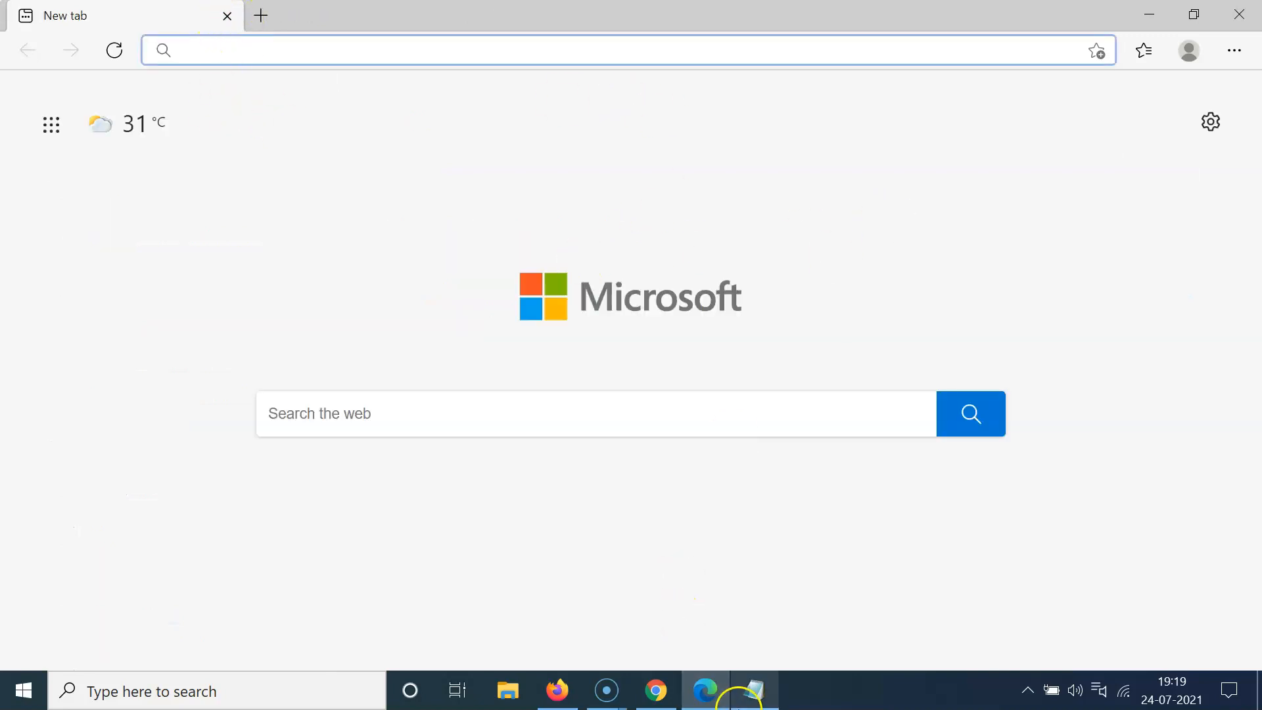
pyautogui.click(753, 691)
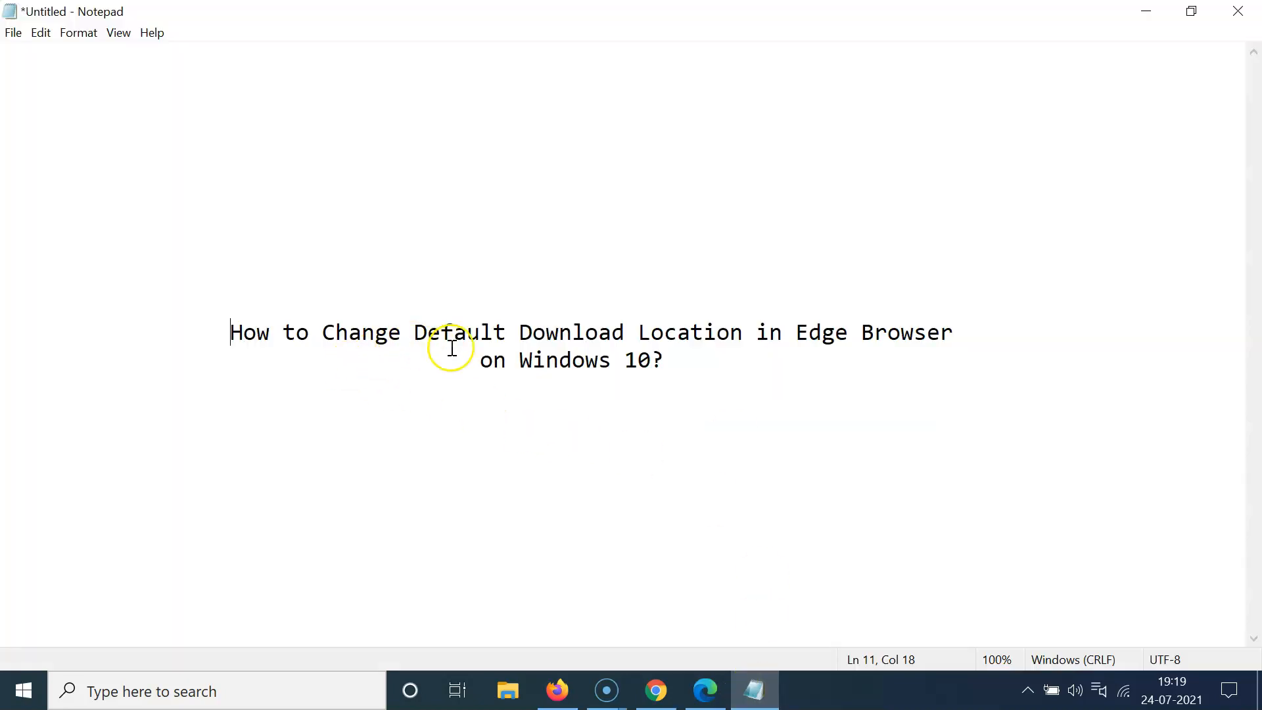
pyautogui.moveTo(826, 376)
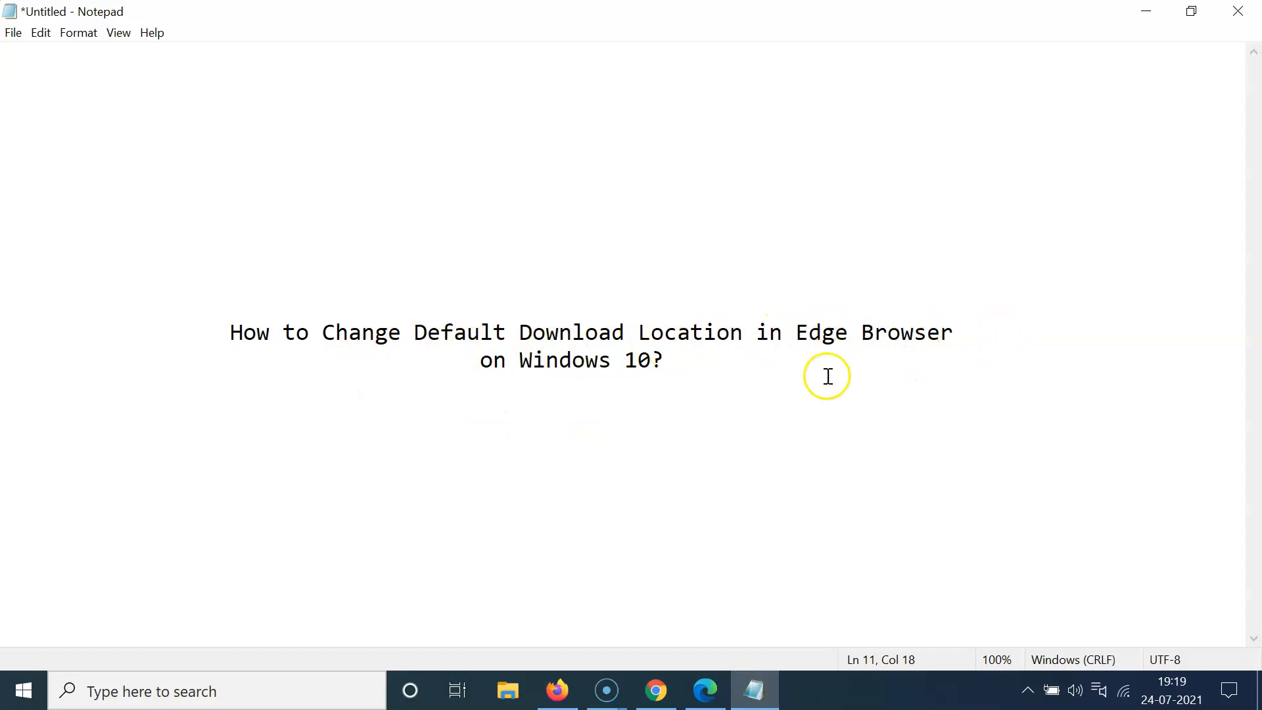